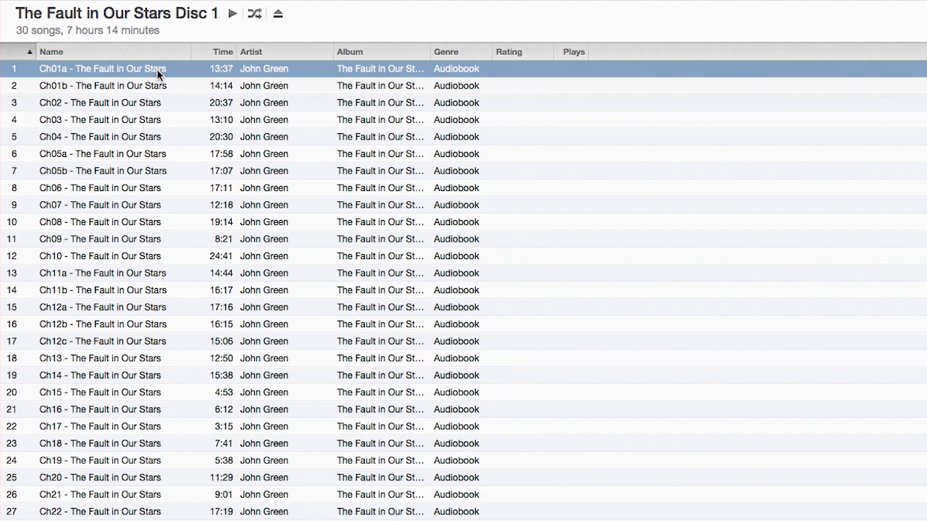
Select all 30 chapter tracks of The Fault in Our Stars Disc 1 with Select All.
{"action": "key", "text": "cmd+a"}
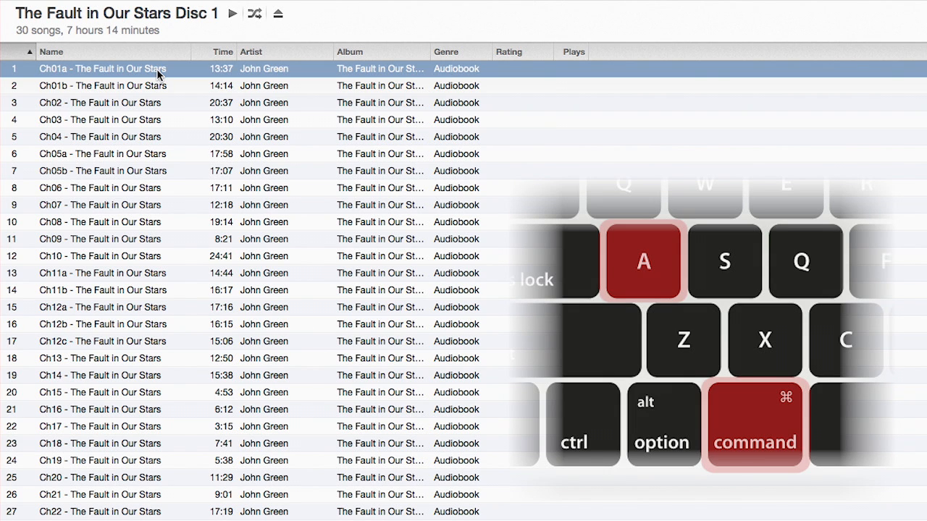
{"action": "key", "text": "cmd+a"}
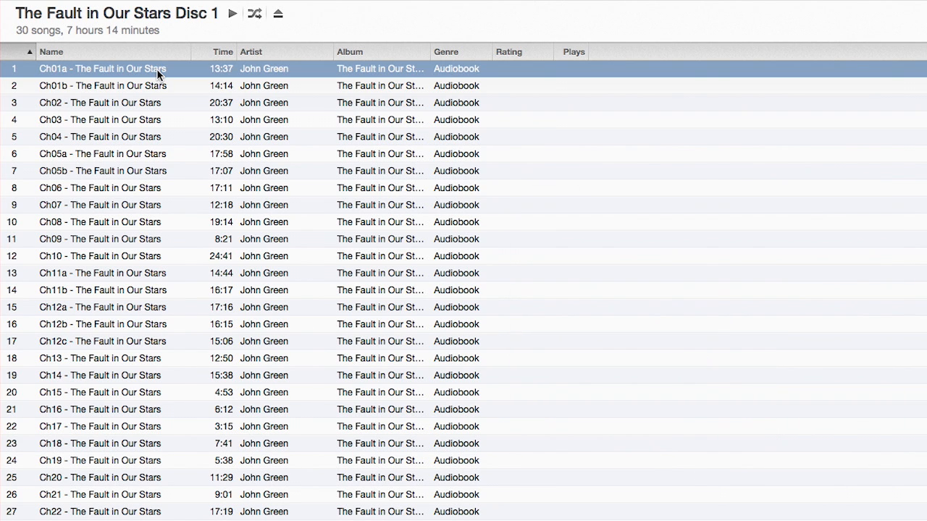
{"action": "key", "text": "ctrl"}
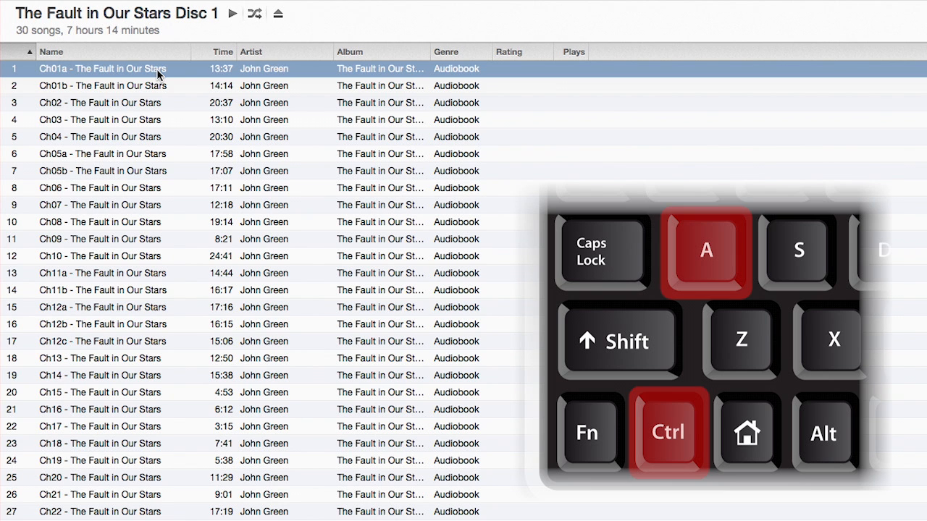
{"action": "key", "text": "ctrl+a"}
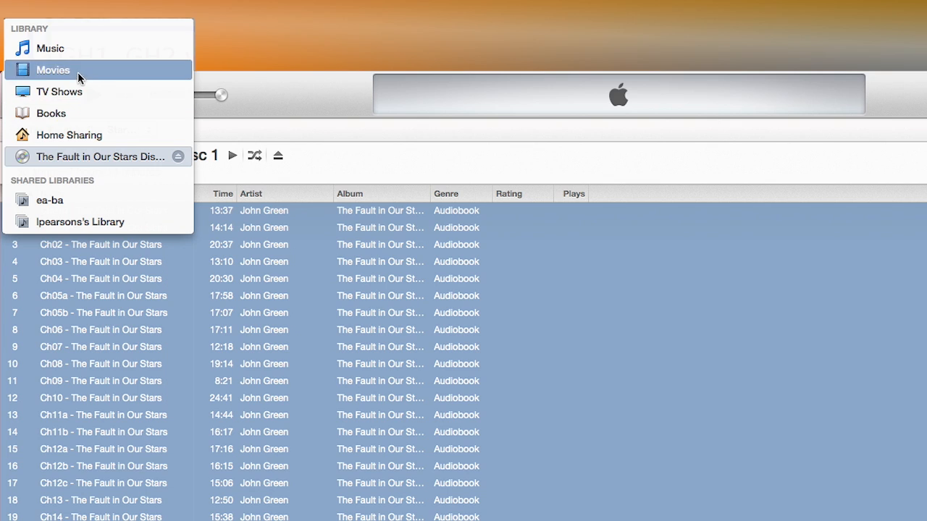
Switch to the Music library and open The Fault in Our Stars album's track list.
{"action": "left_click", "coordinate": [49, 48]}
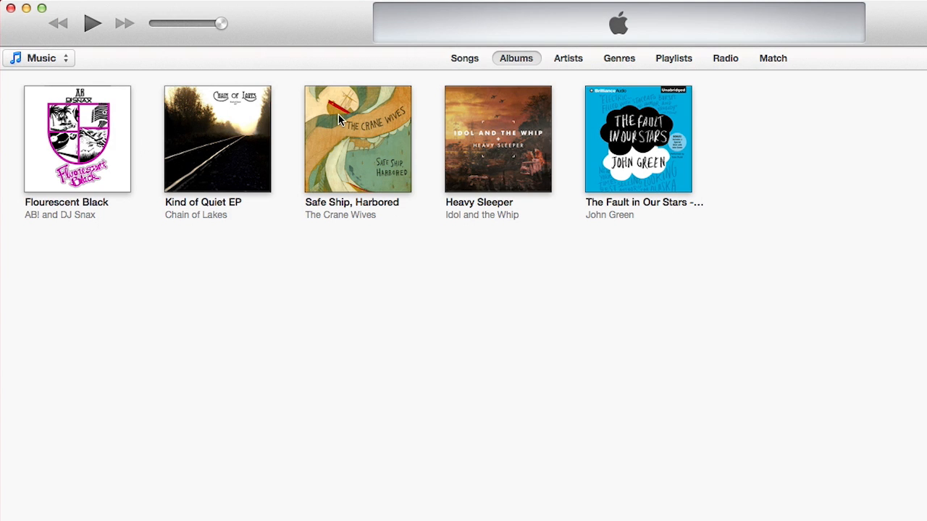
{"action": "double_click", "coordinate": [637, 139]}
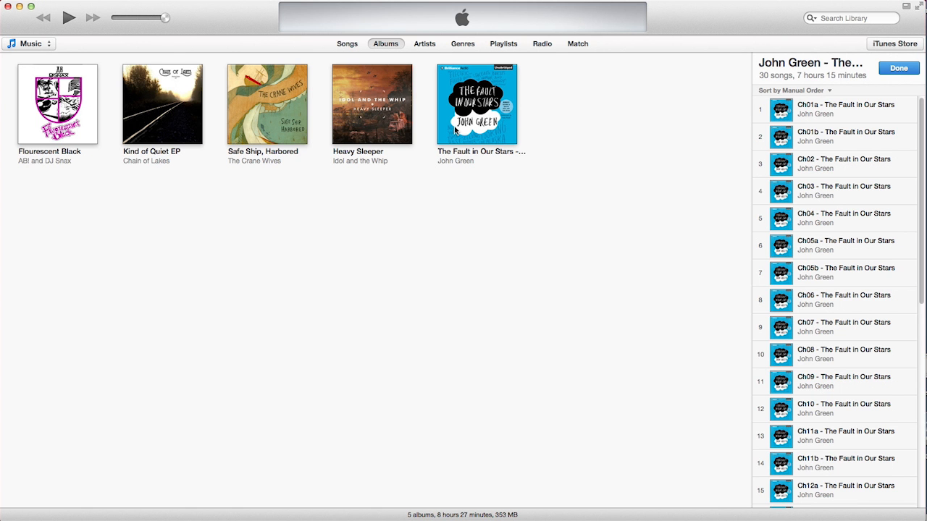
Open Get Info on the album to edit the shared details of all its tracks.
{"action": "right_click", "coordinate": [477, 104]}
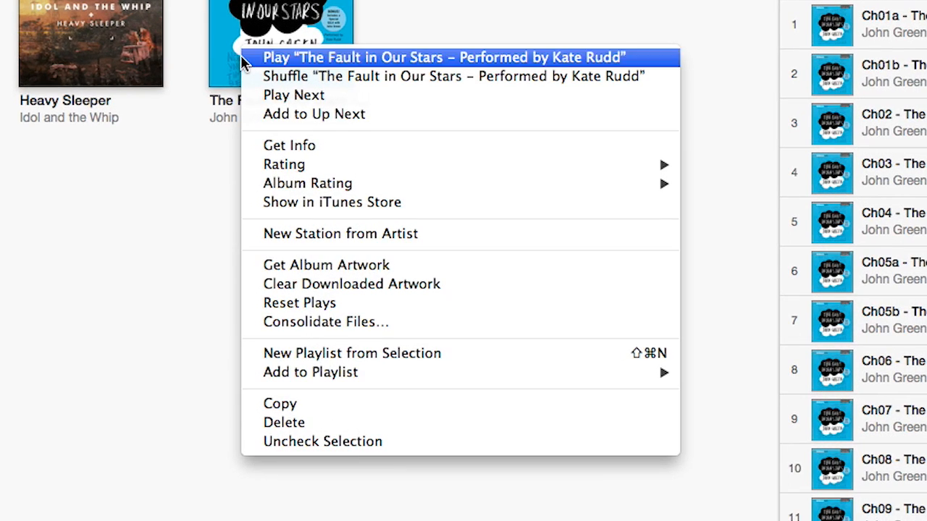
{"action": "left_click", "coordinate": [290, 145]}
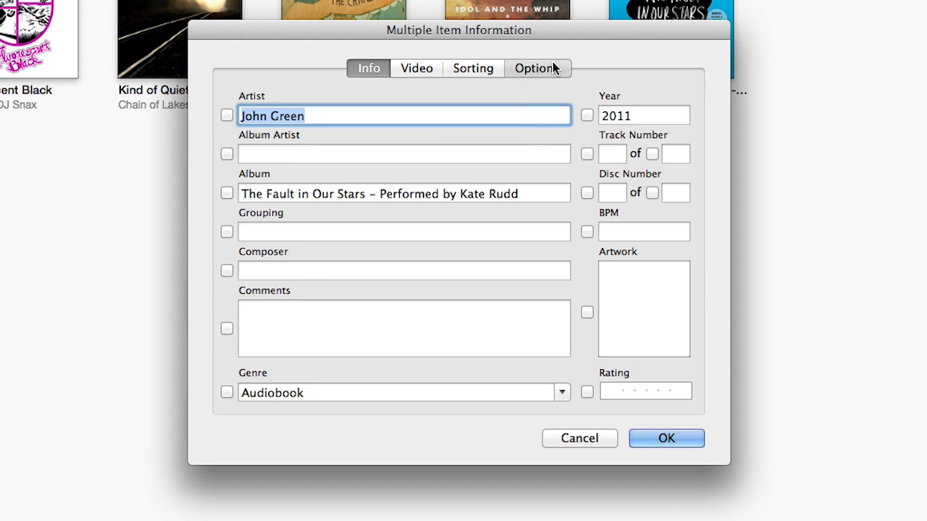
Set Media Kind to Audiobook under Options and confirm, removing the album from Music.
{"action": "left_click", "coordinate": [536, 68]}
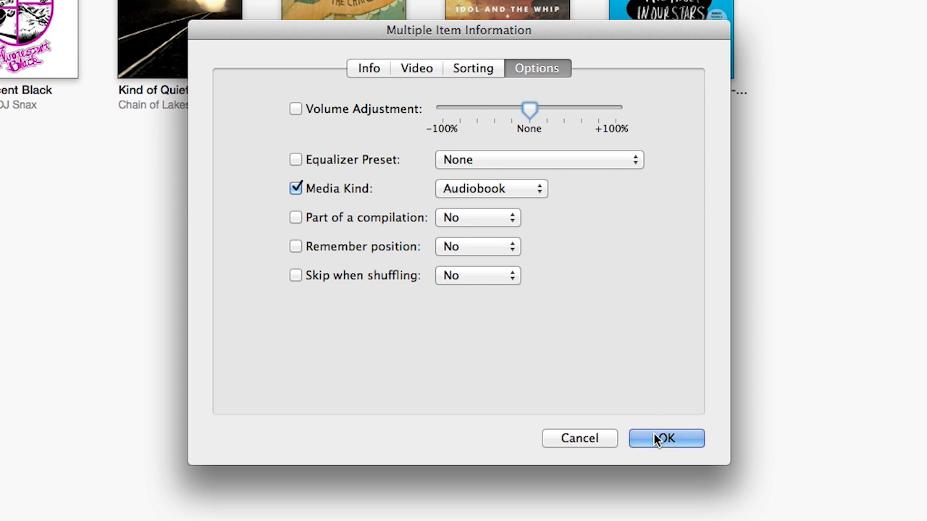
{"action": "left_click", "coordinate": [666, 438]}
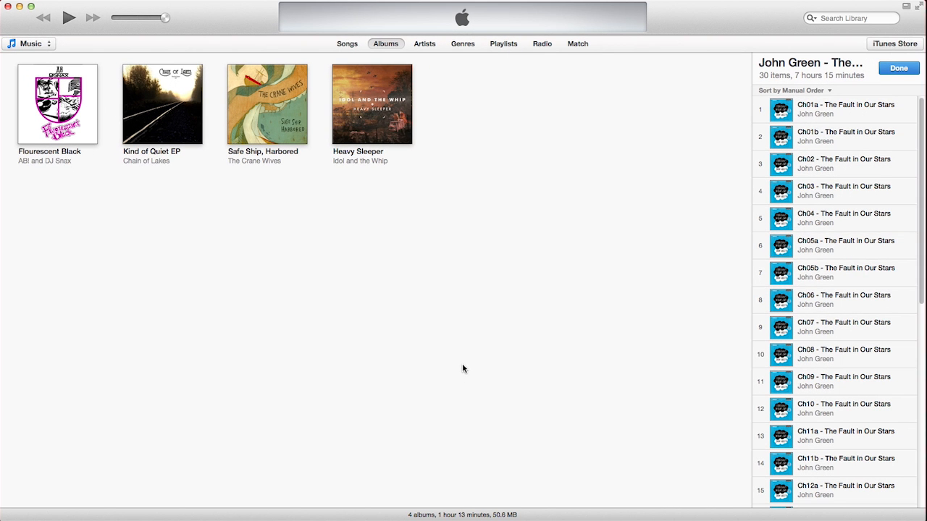
{"action": "left_click", "coordinate": [29, 44]}
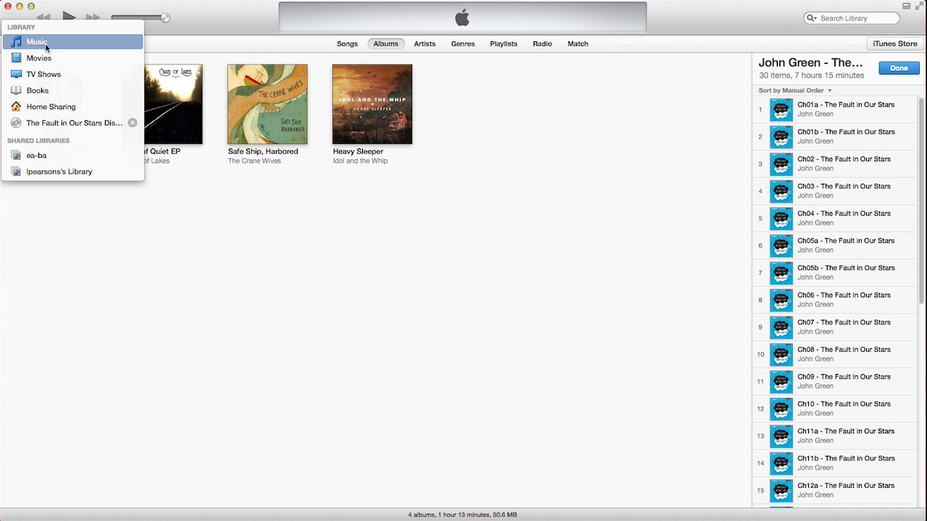